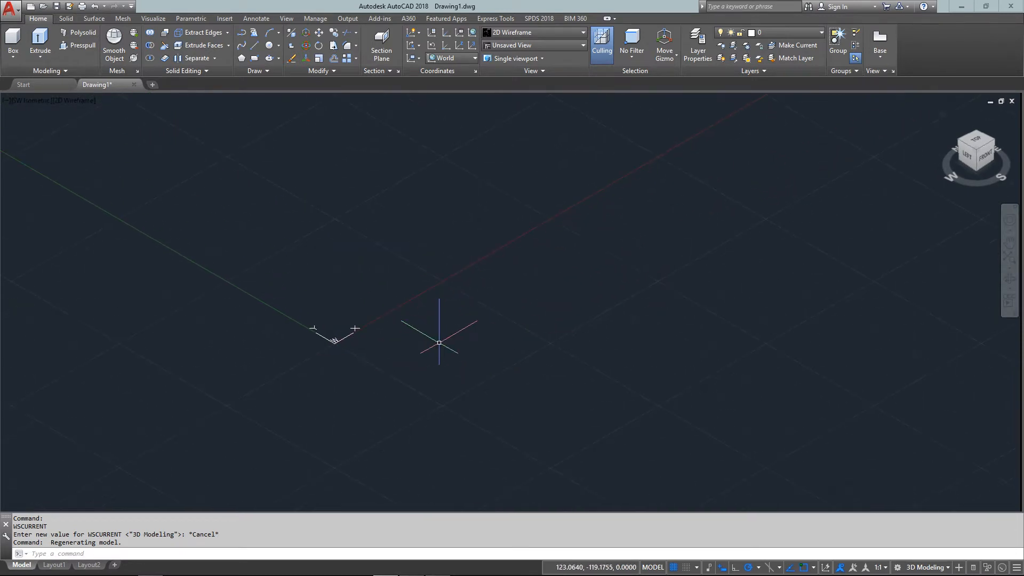
Cancel the accidental coordinate-system move in the new 3D drawing
click(334, 346)
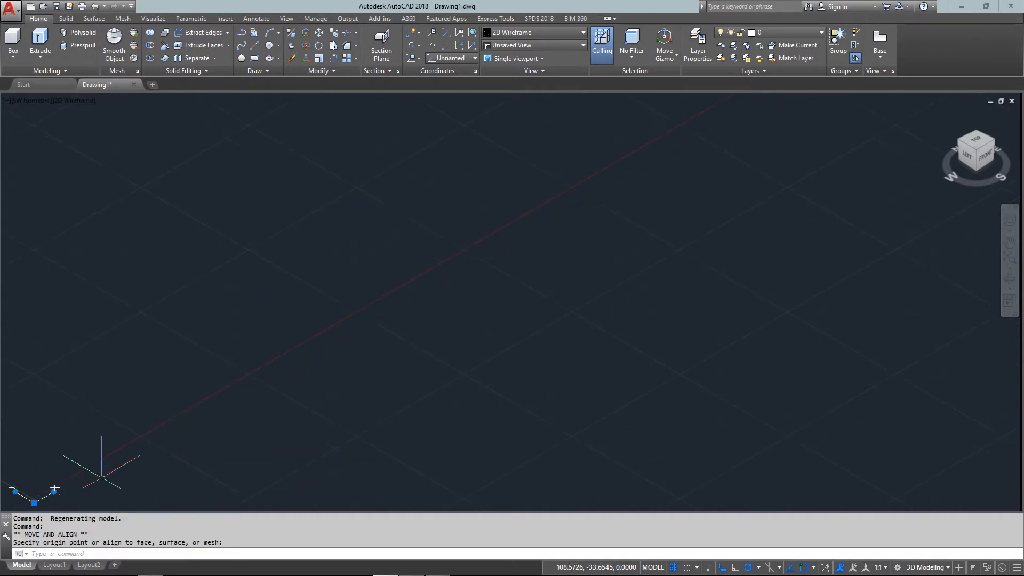
key(Escape)
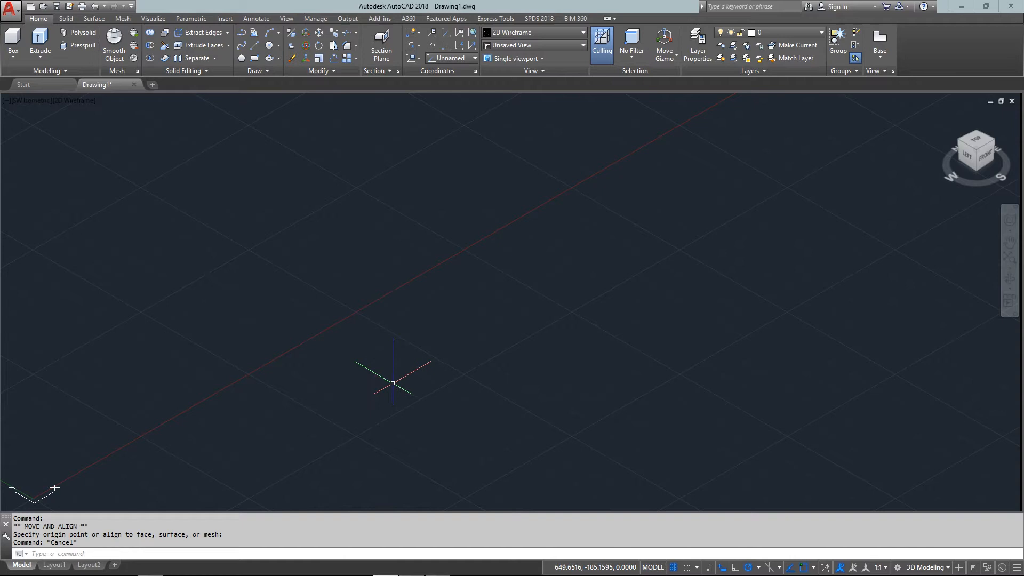
mouse_move(395, 357)
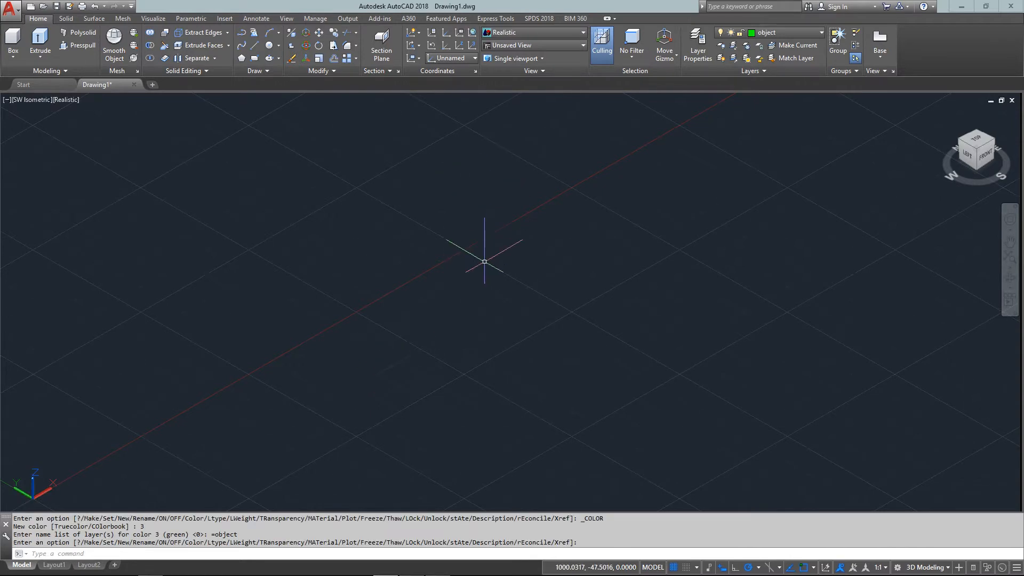
text(BO)
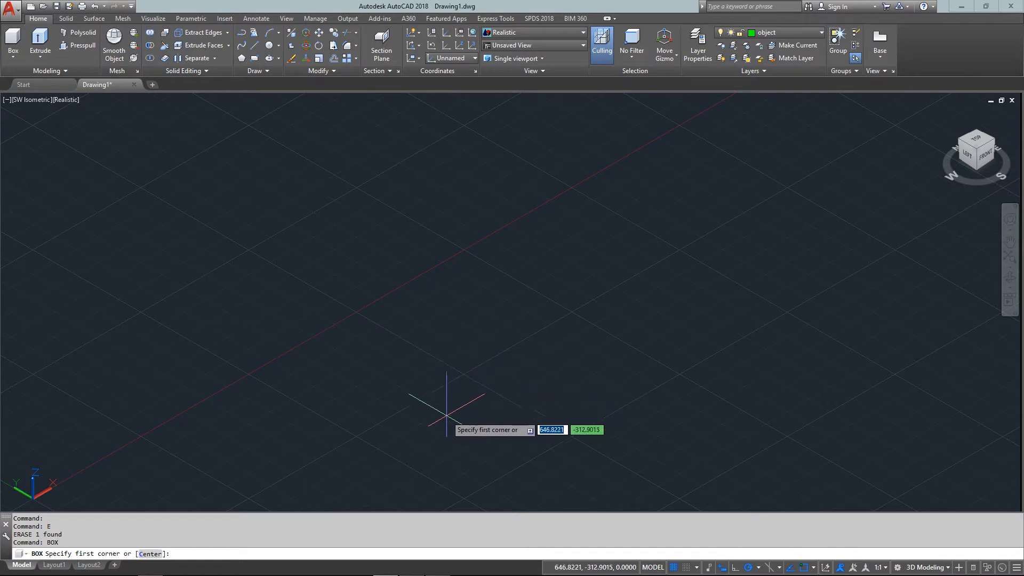
click(448, 417)
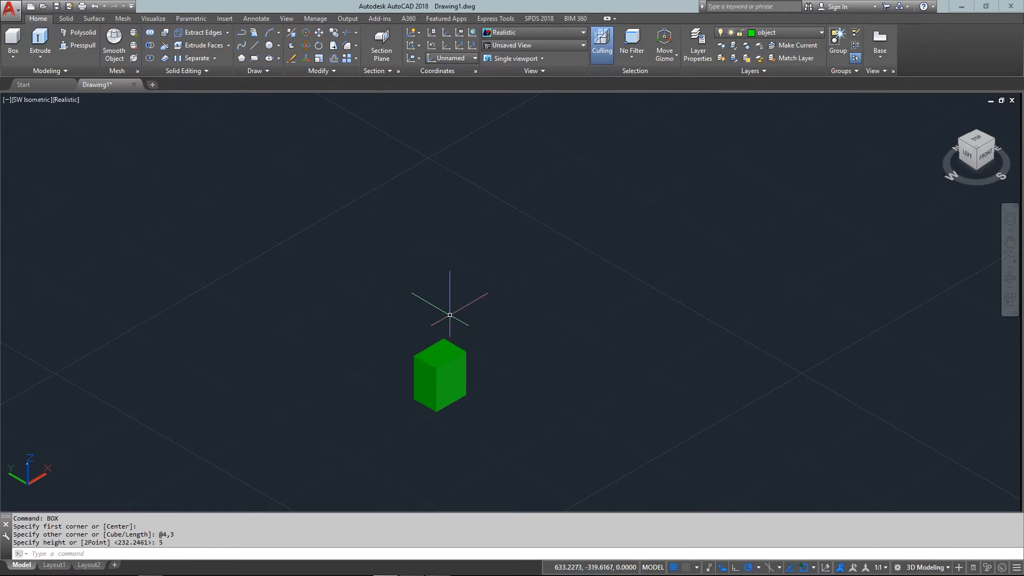
mouse_move(446, 416)
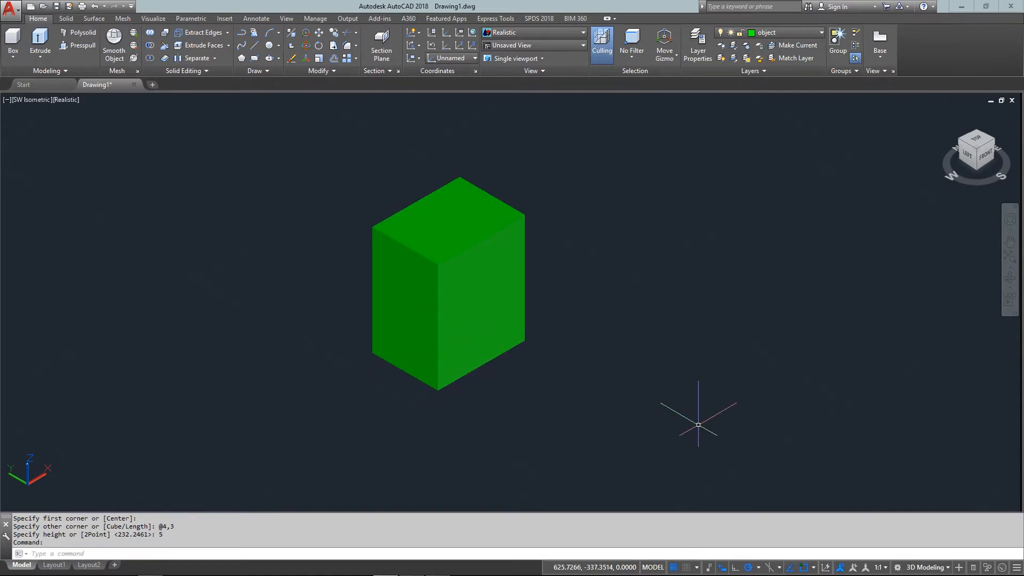
mouse_move(676, 403)
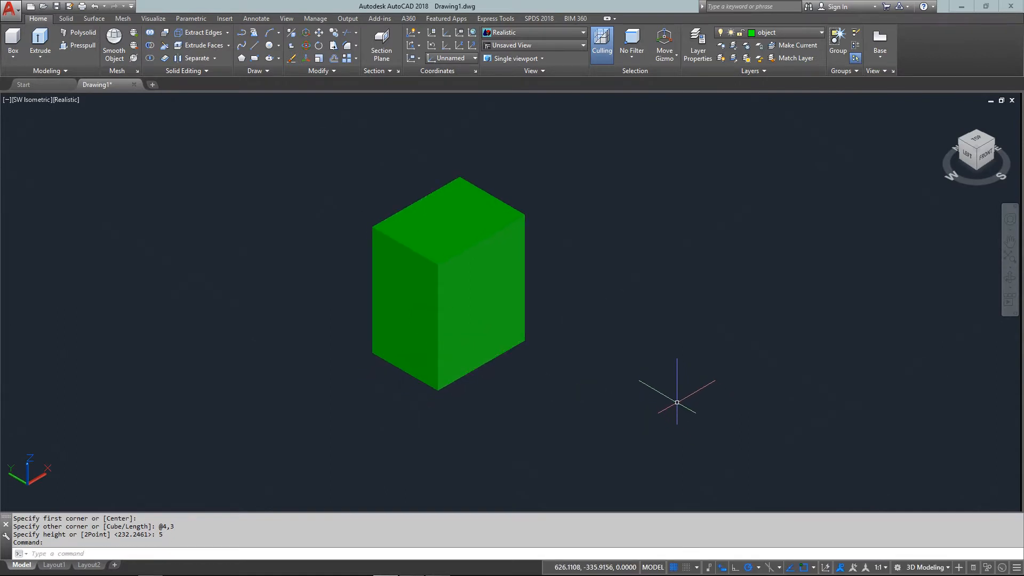
mouse_move(655, 381)
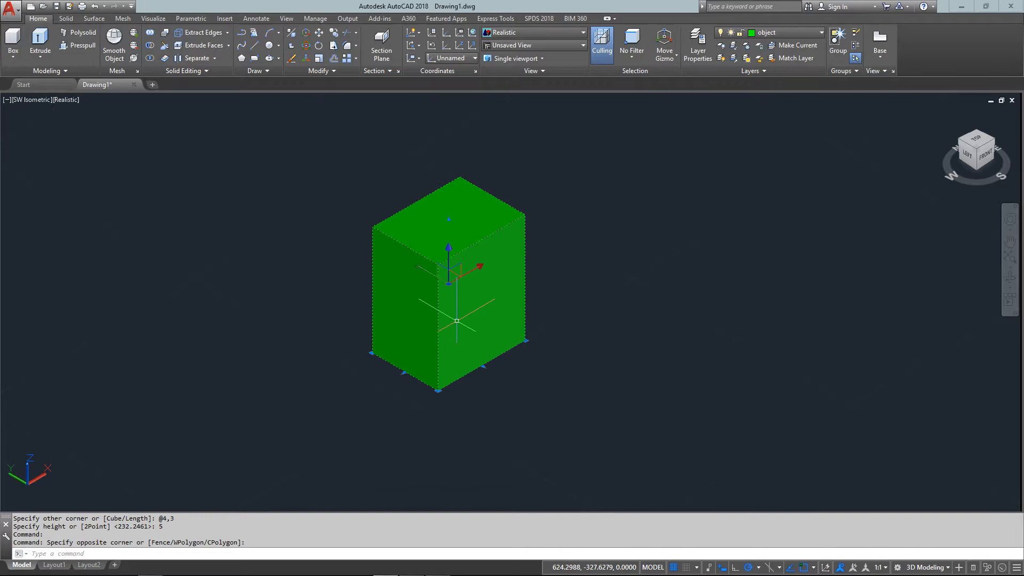
text(CP)
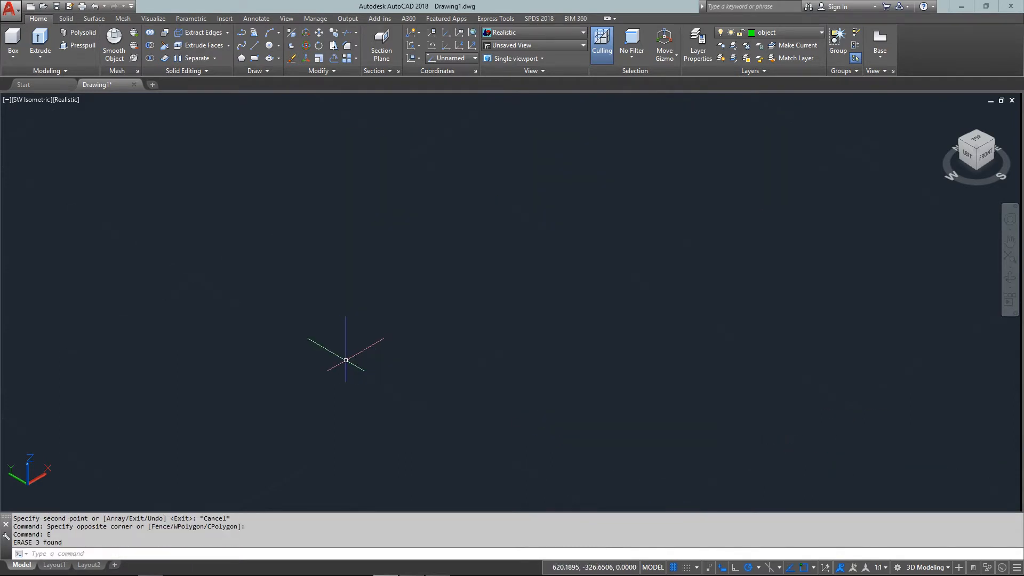
mouse_move(438, 304)
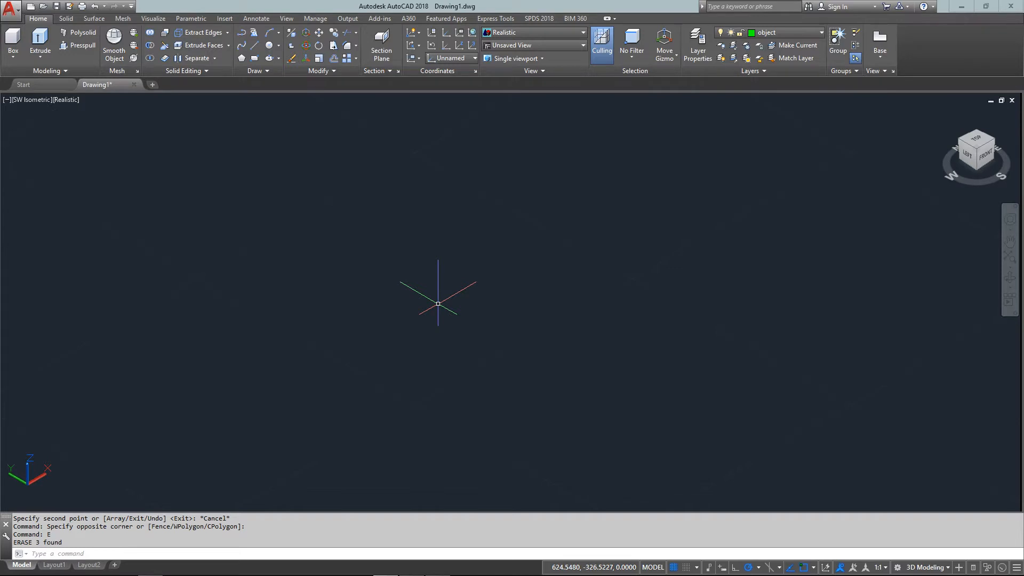
text(SPHe)
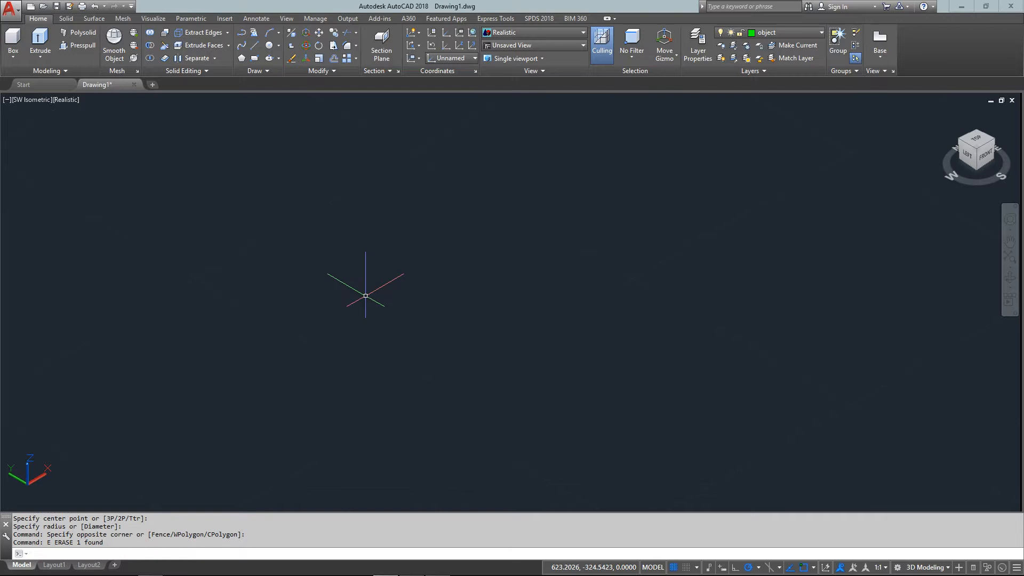
text(SP)
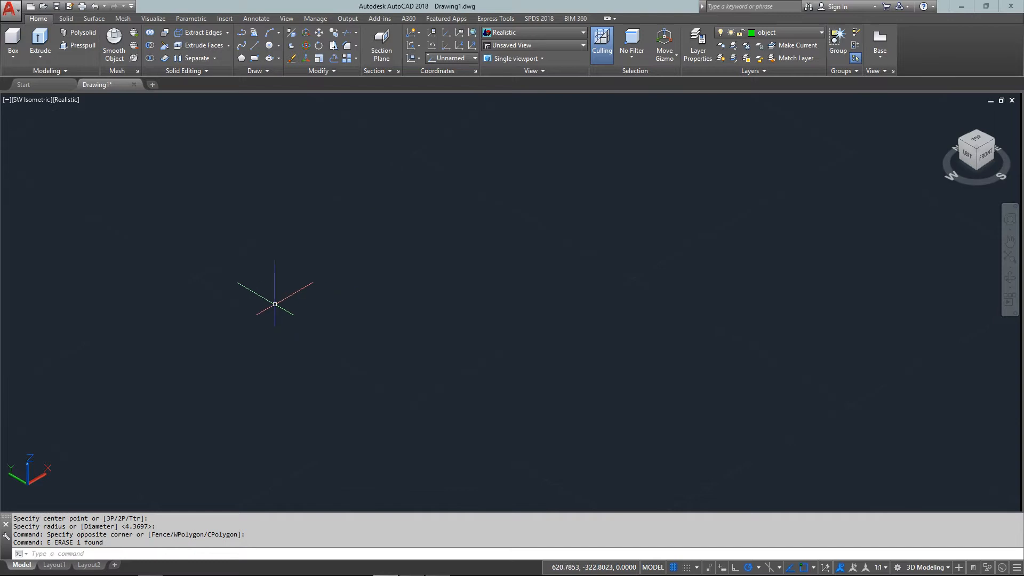
Start a trial cylinder and pick its base center
text(c)
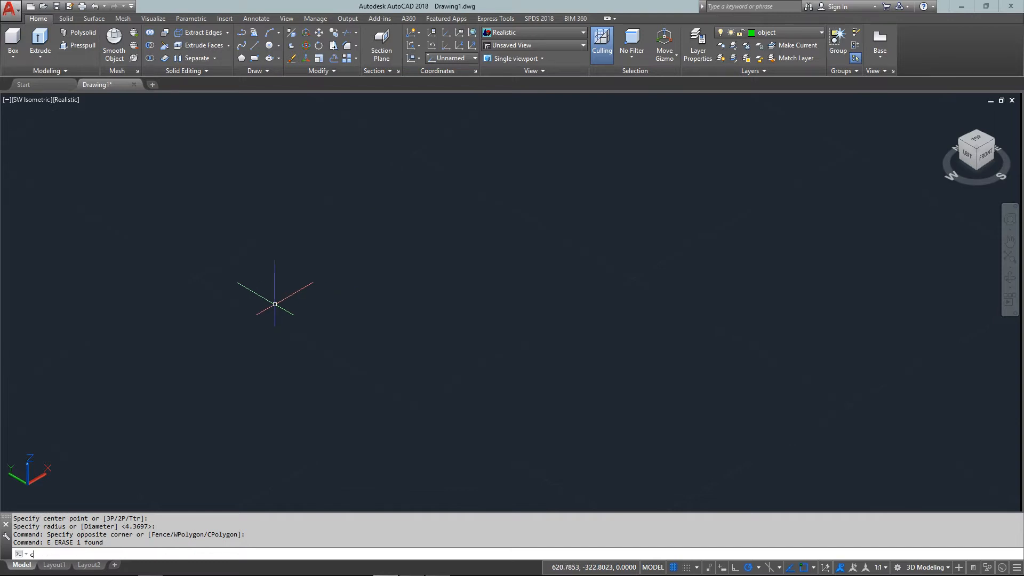
text(YL)
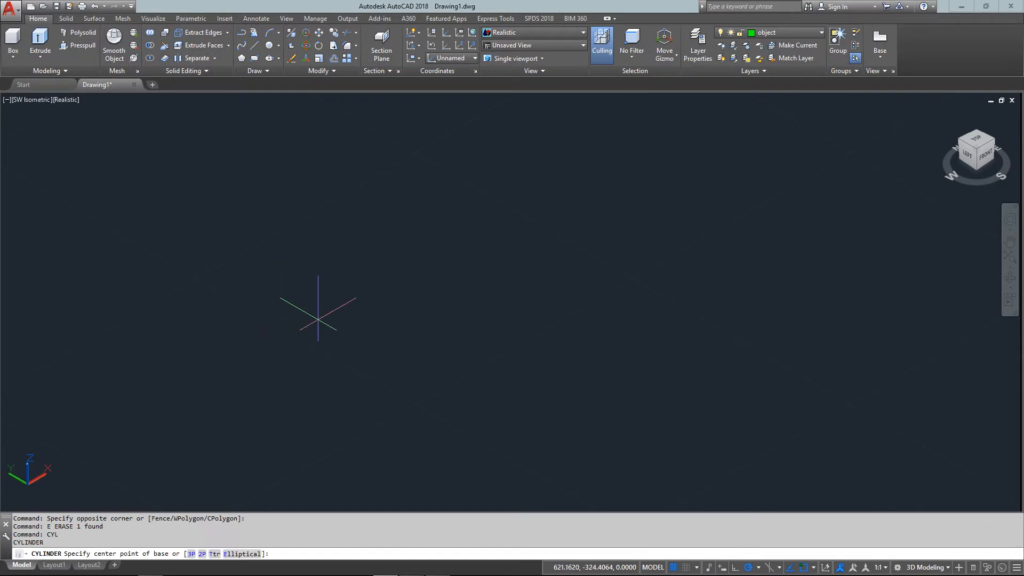
click(398, 356)
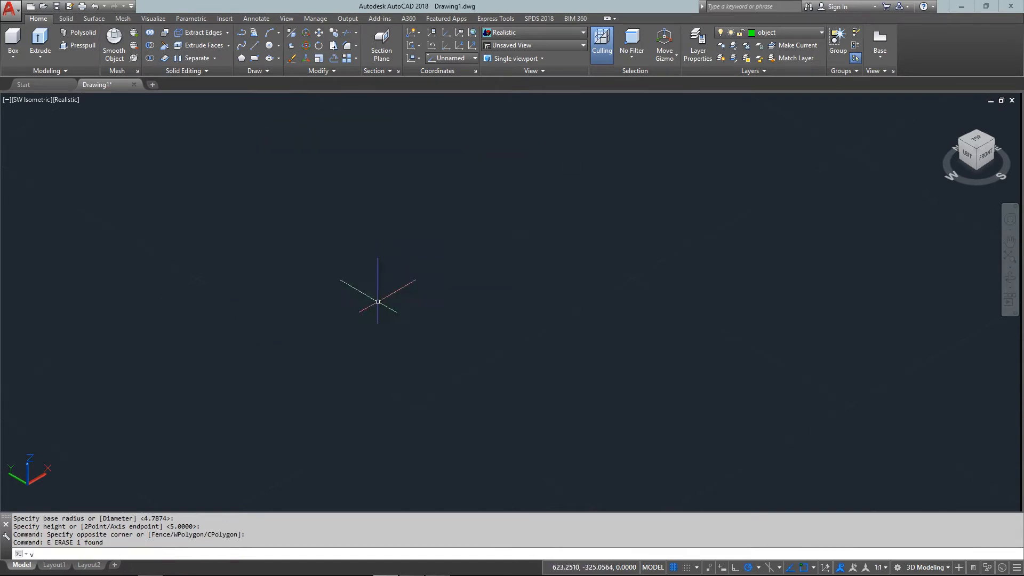
Draw a cylinder with radius 6 and height 3
text(v)
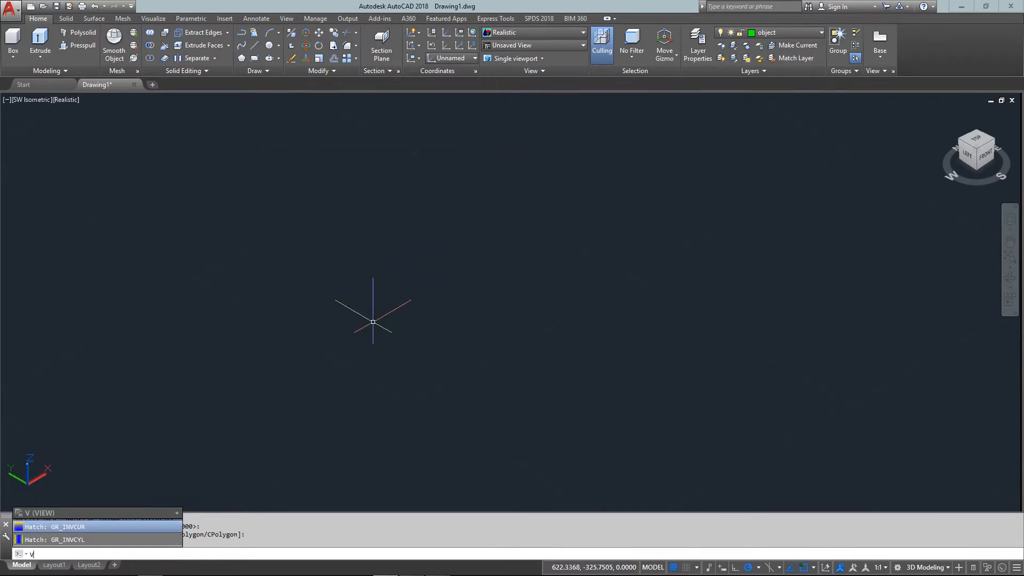
text(CYL)
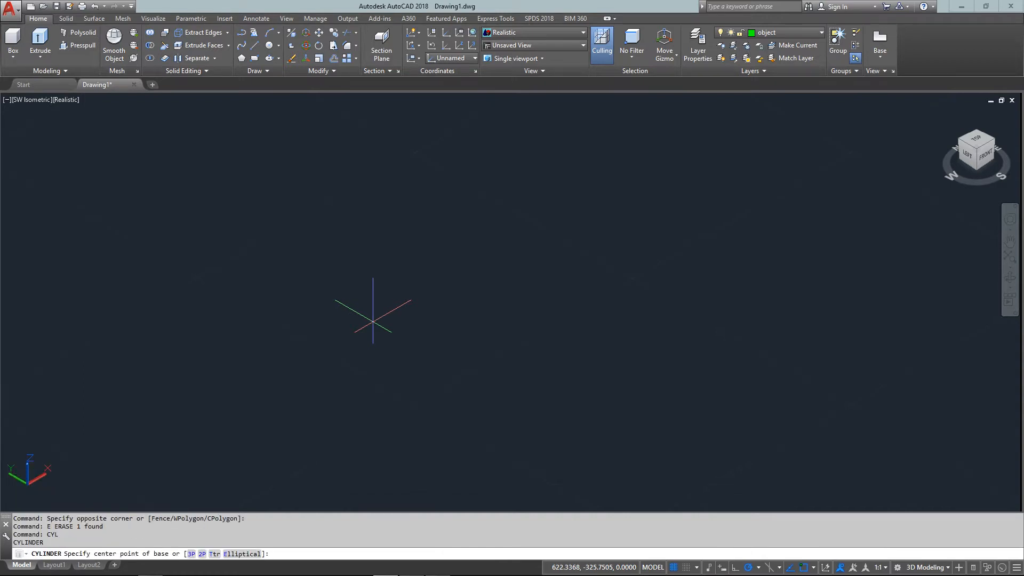
mouse_move(403, 279)
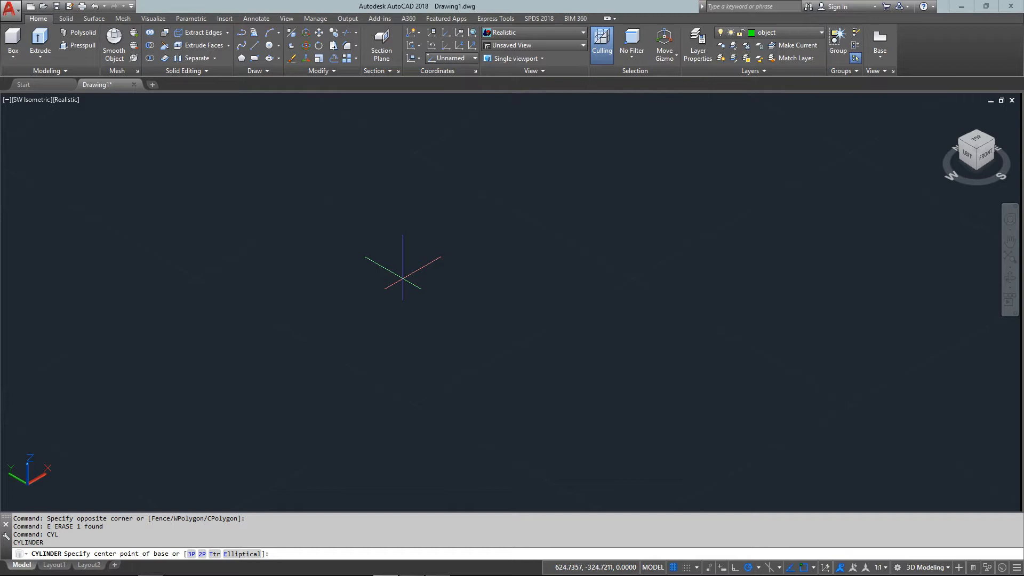
click(404, 268)
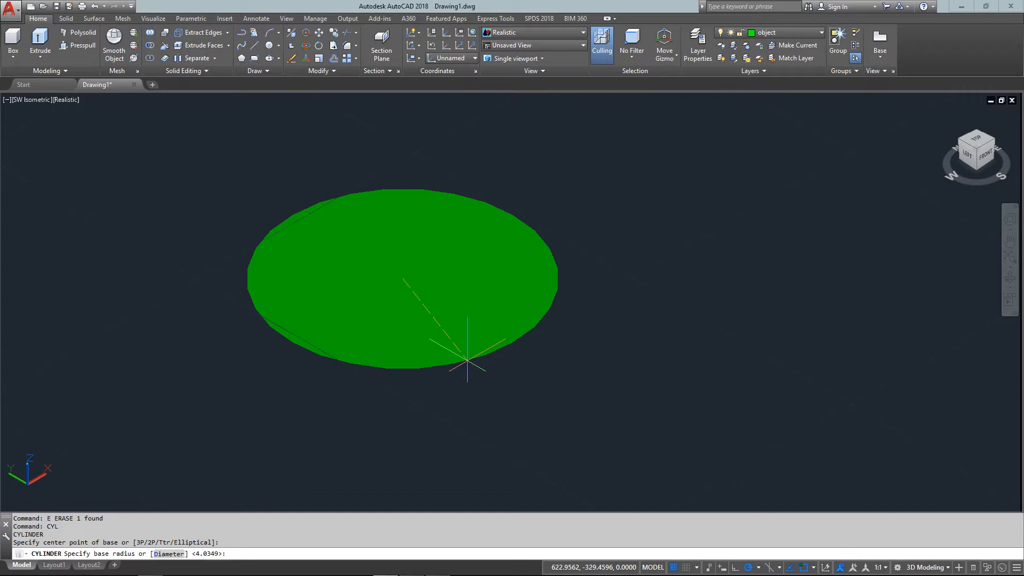
text(6)
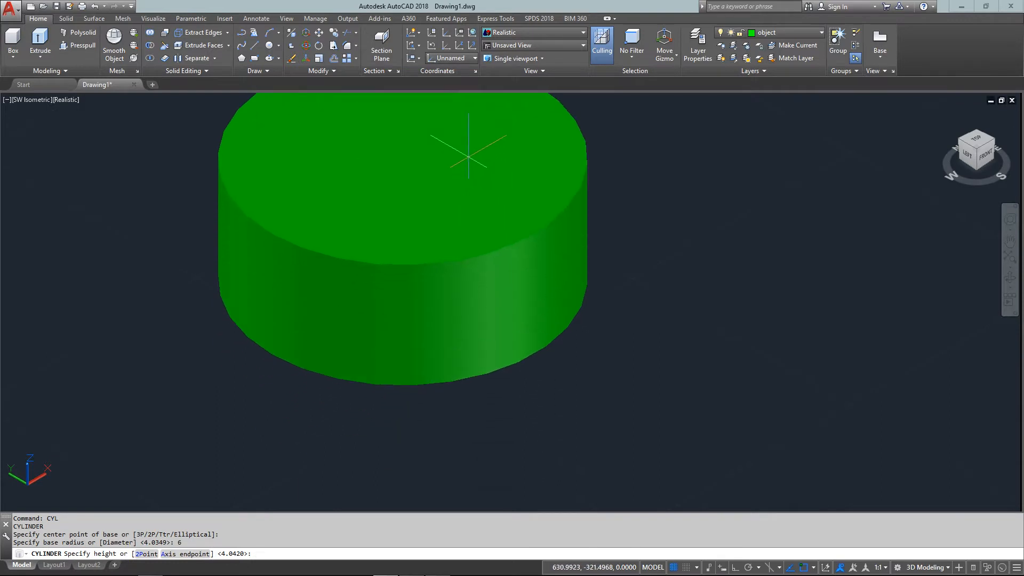
text(3)
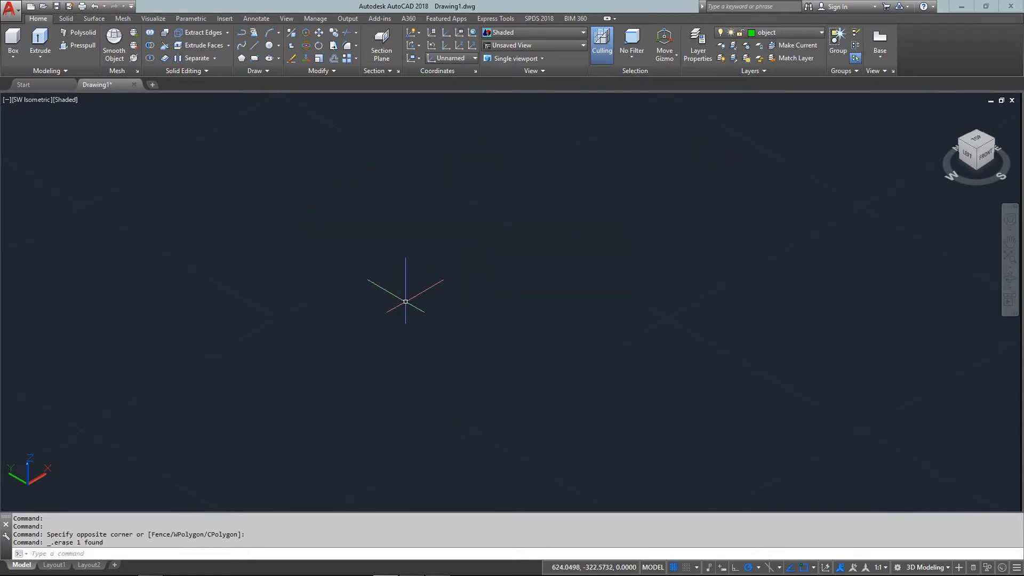
Erase the first trial cone and start CONE again
text(d)
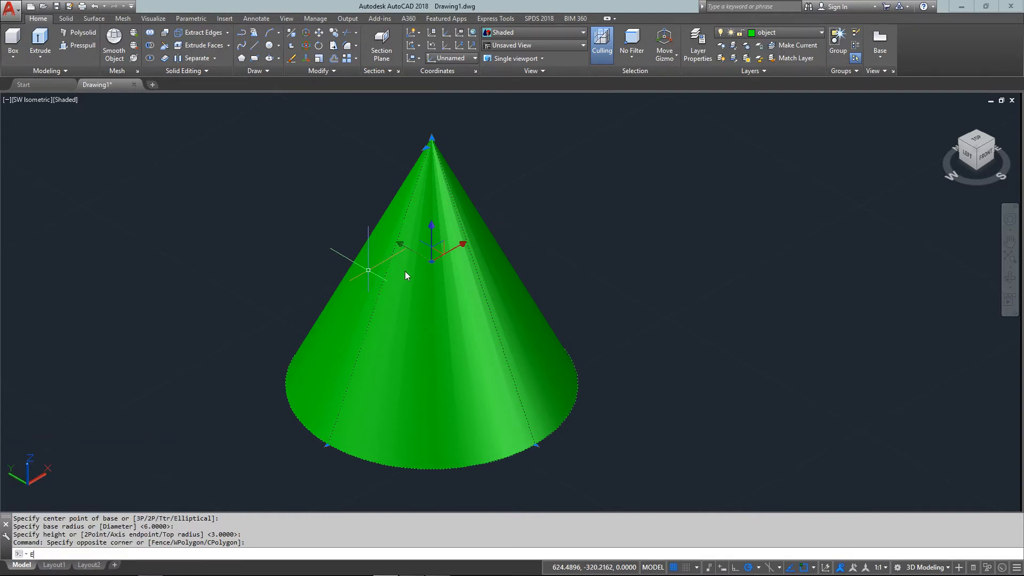
key(enter)
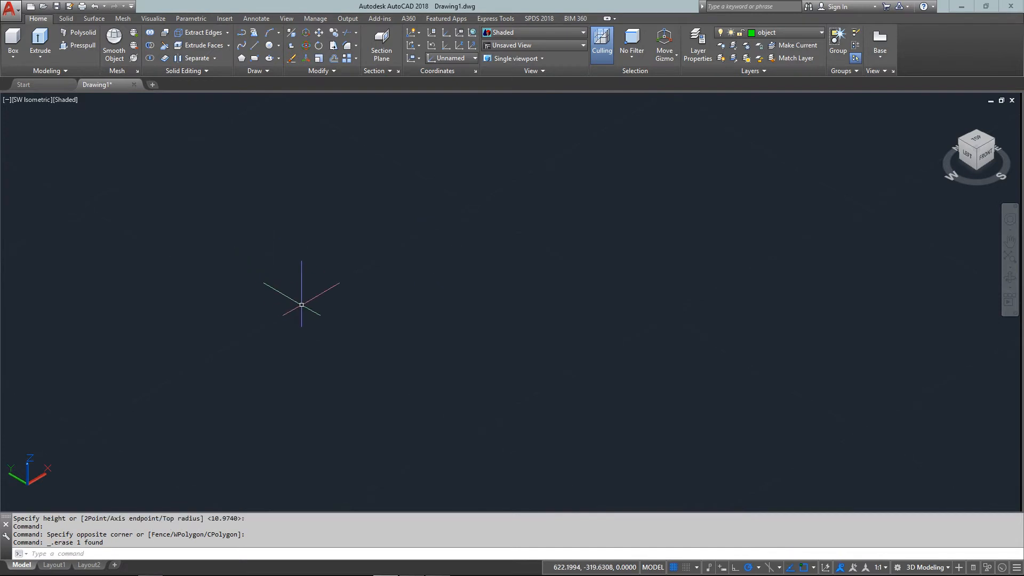
text(cone)
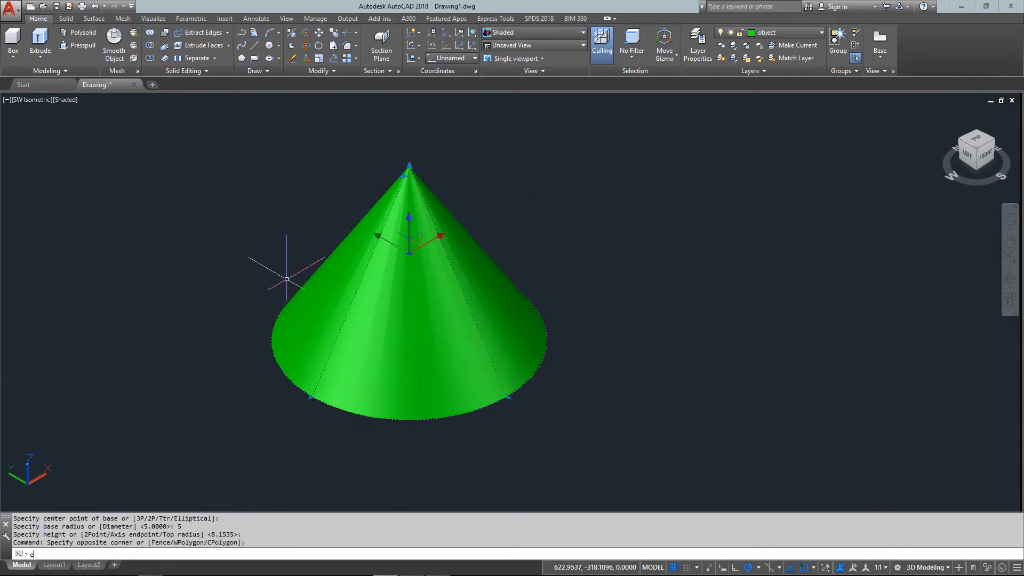
Erase the second cone and begin the next command
key(enter)
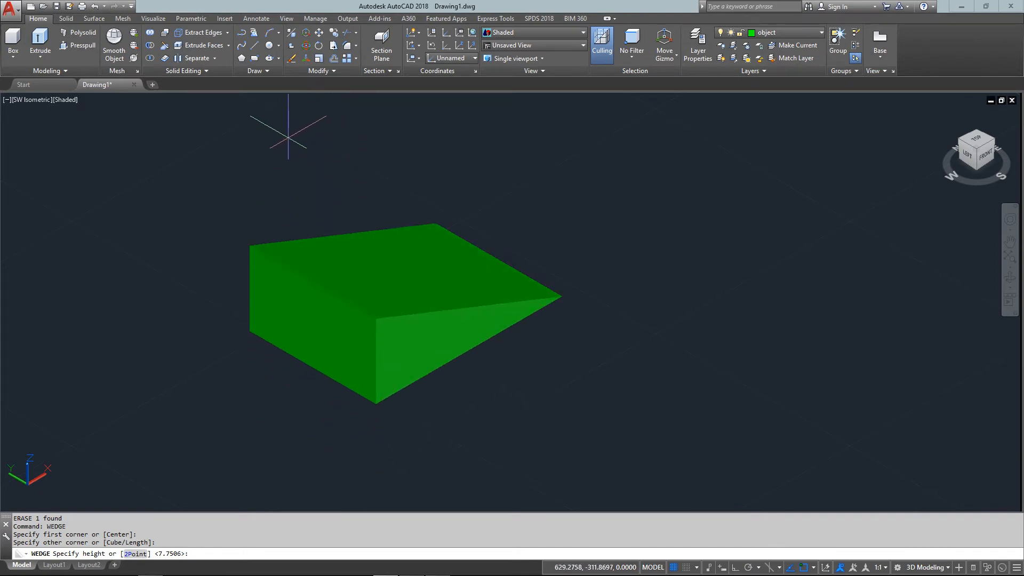
mouse_move(515, 289)
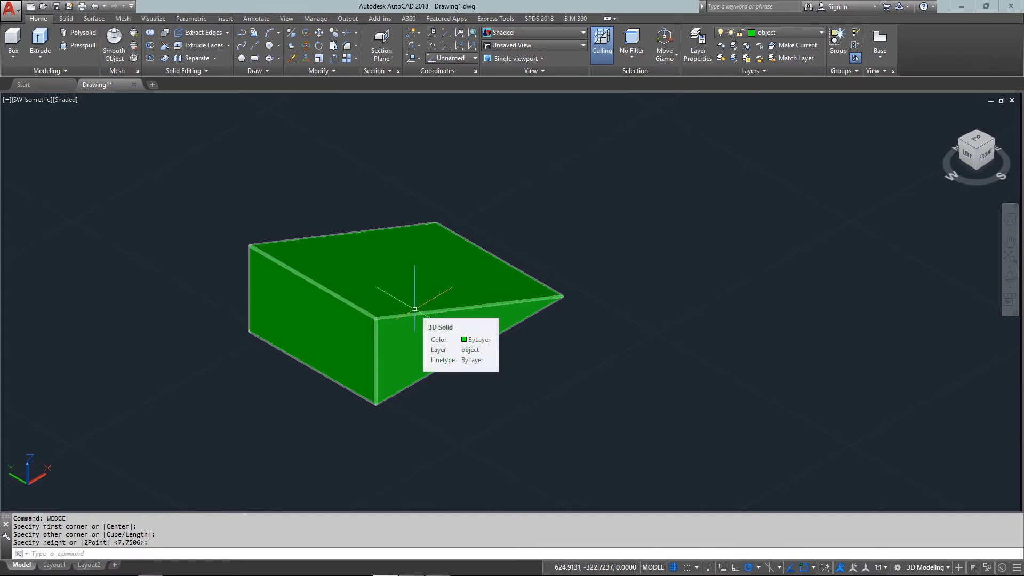
mouse_move(431, 278)
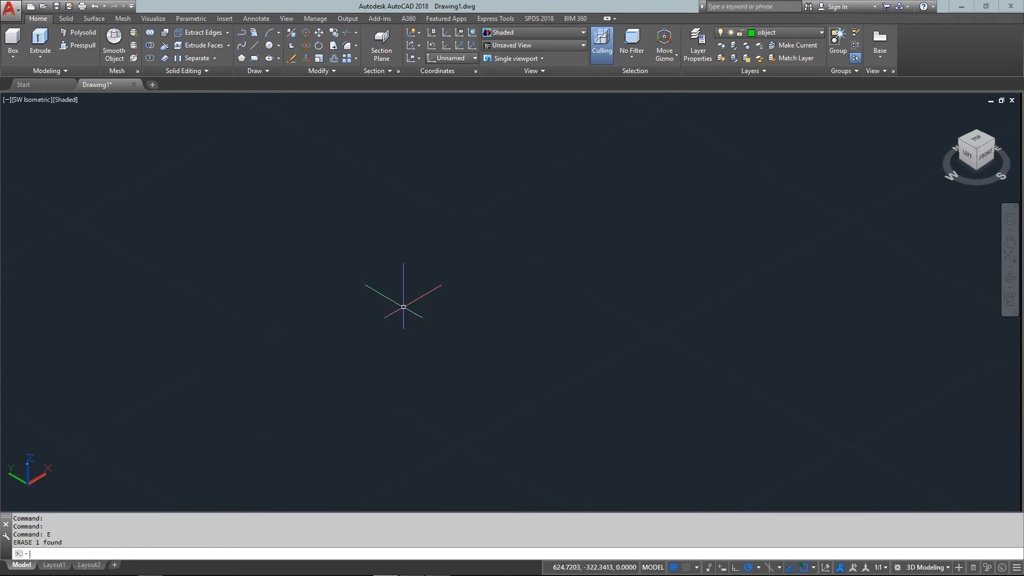
text(co)
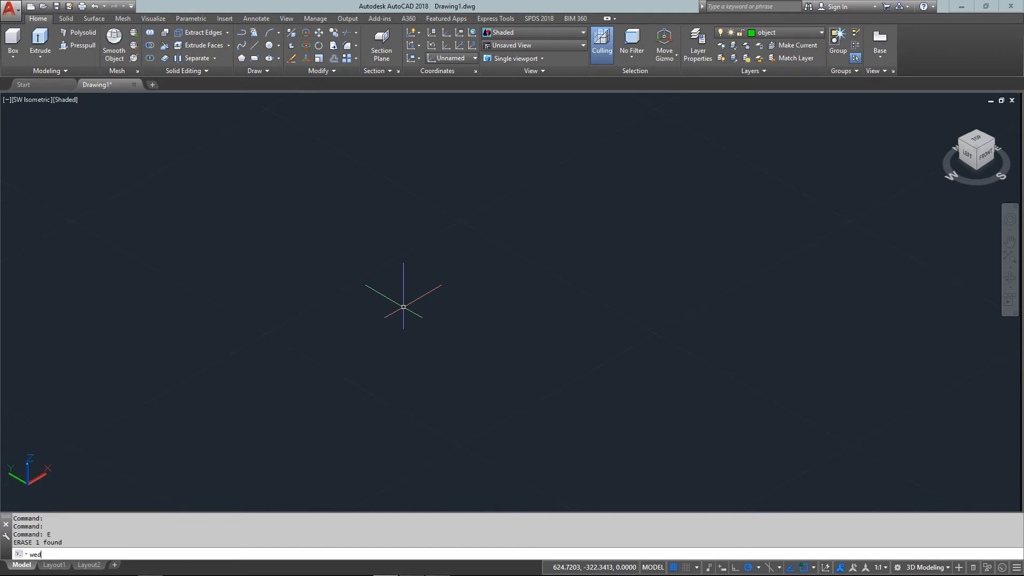
Start a wedge solid and place its first corner
key(Enter)
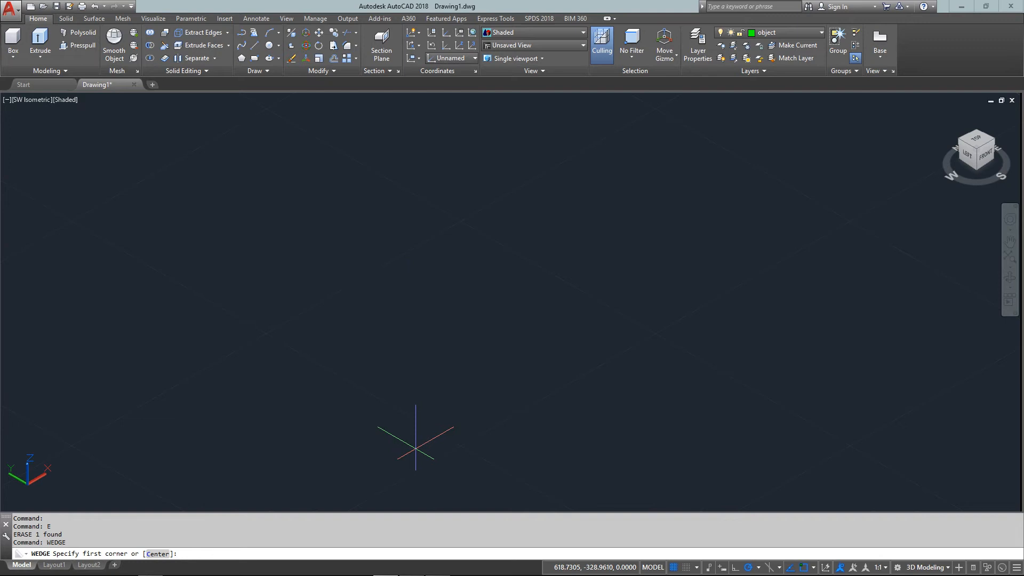
click(413, 448)
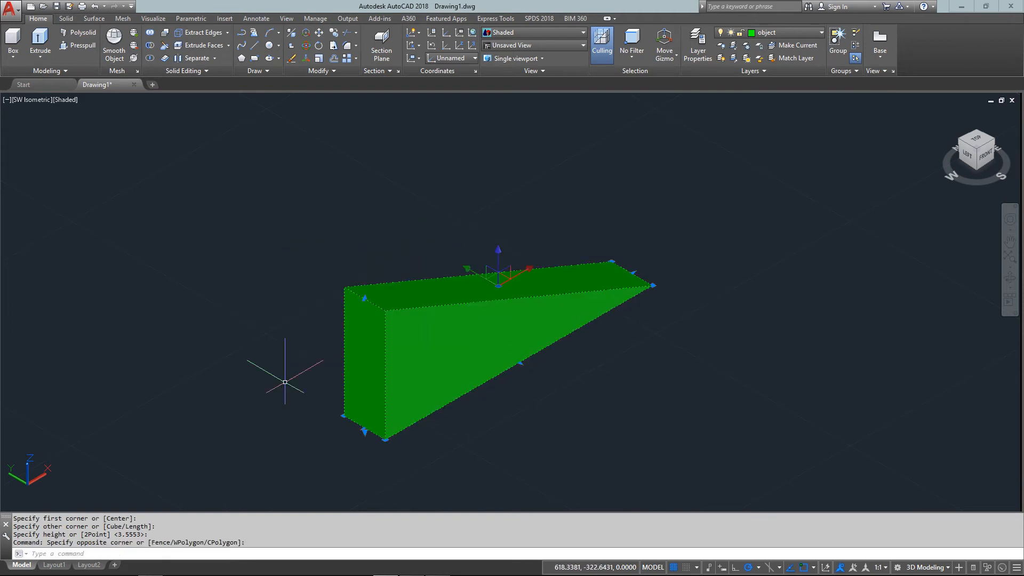
Draw a torus with radius 5 and tube radius 0.35, then erase it
text(TOR)
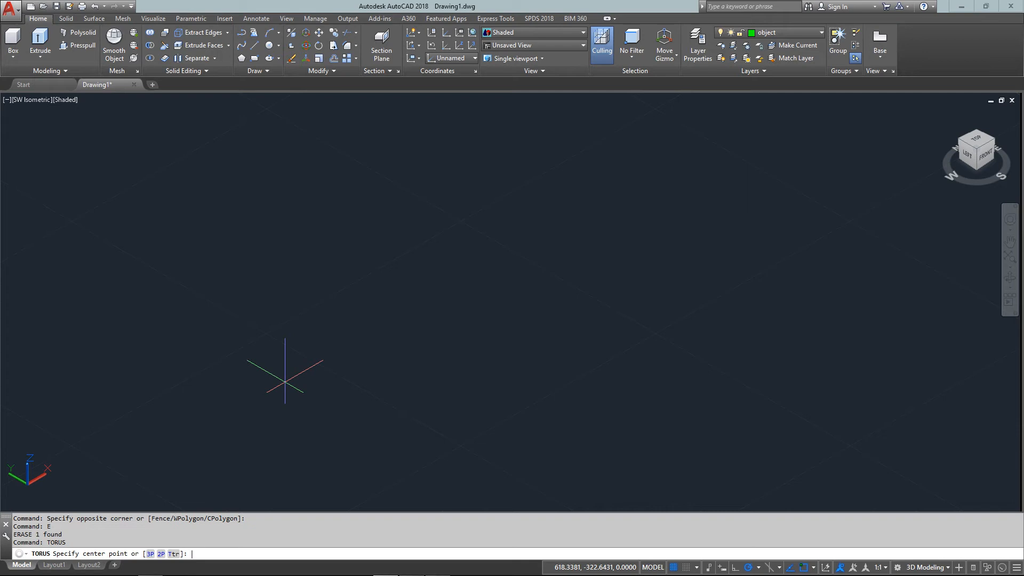
click(445, 370)
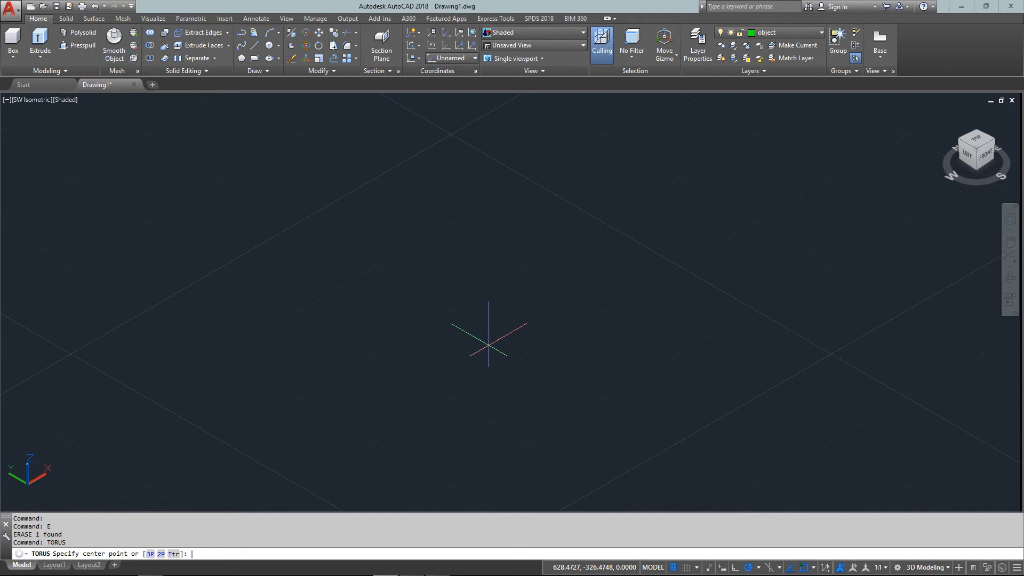
mouse_move(449, 363)
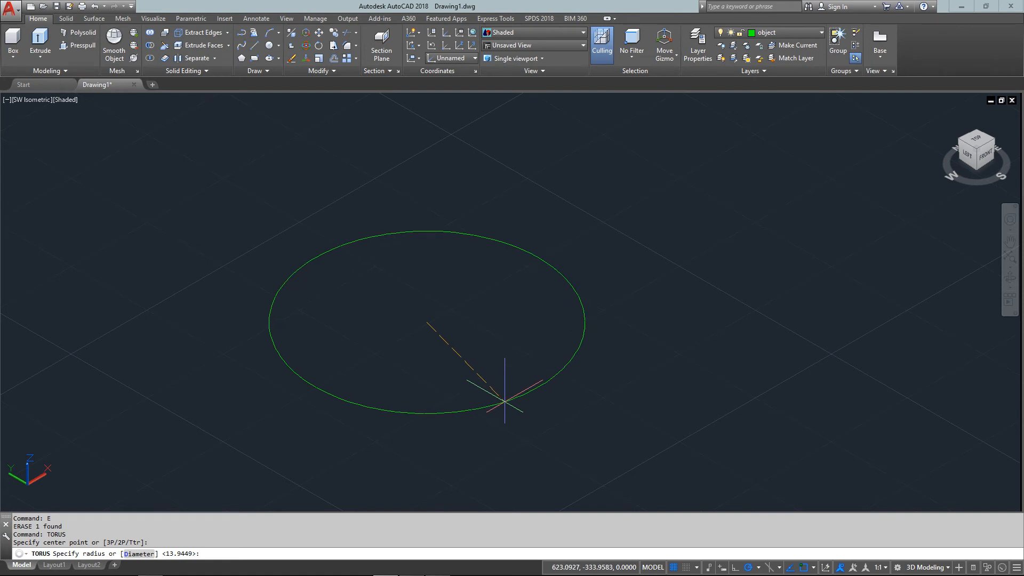
text(5)
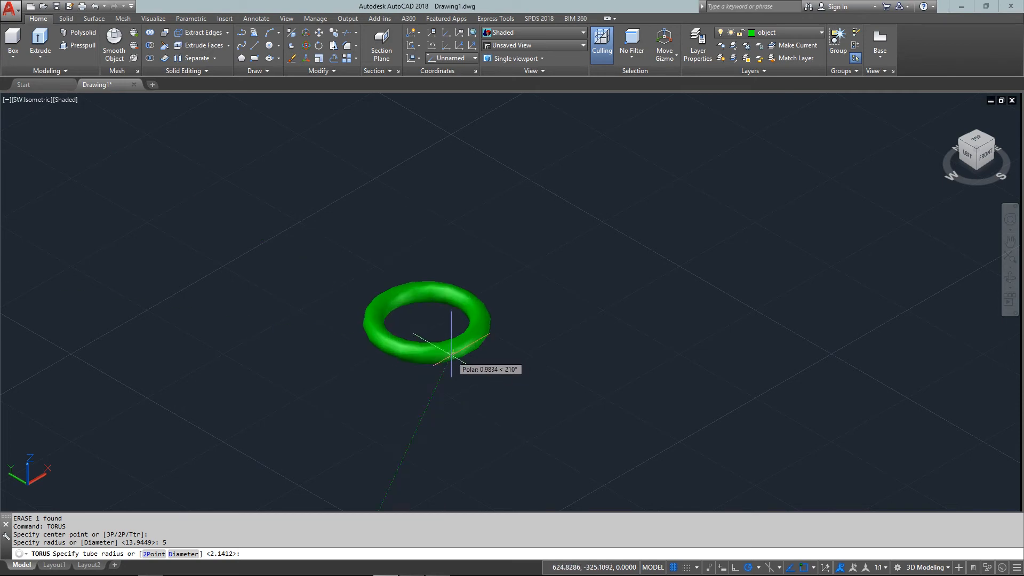
mouse_move(475, 385)
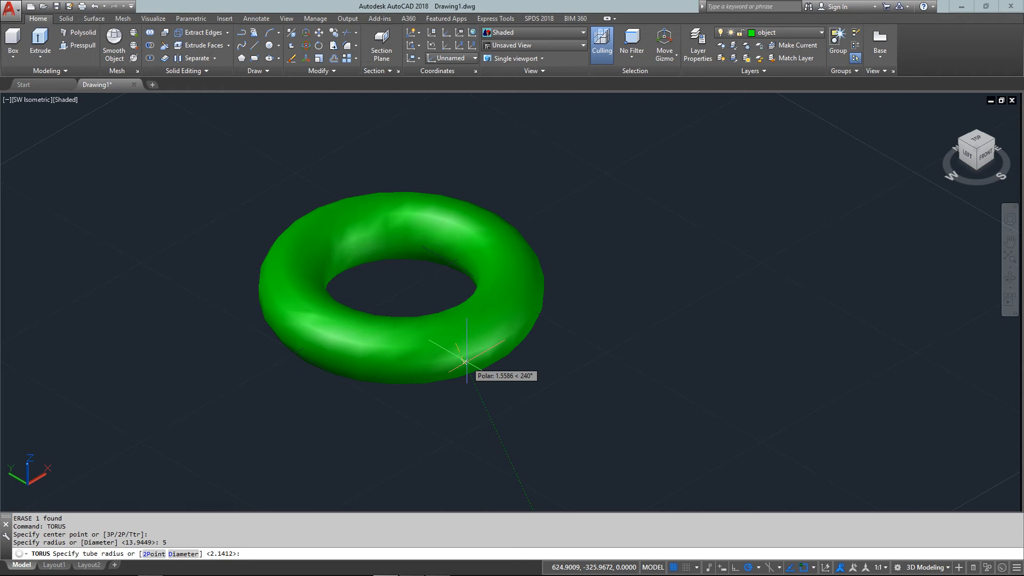
text(.35)
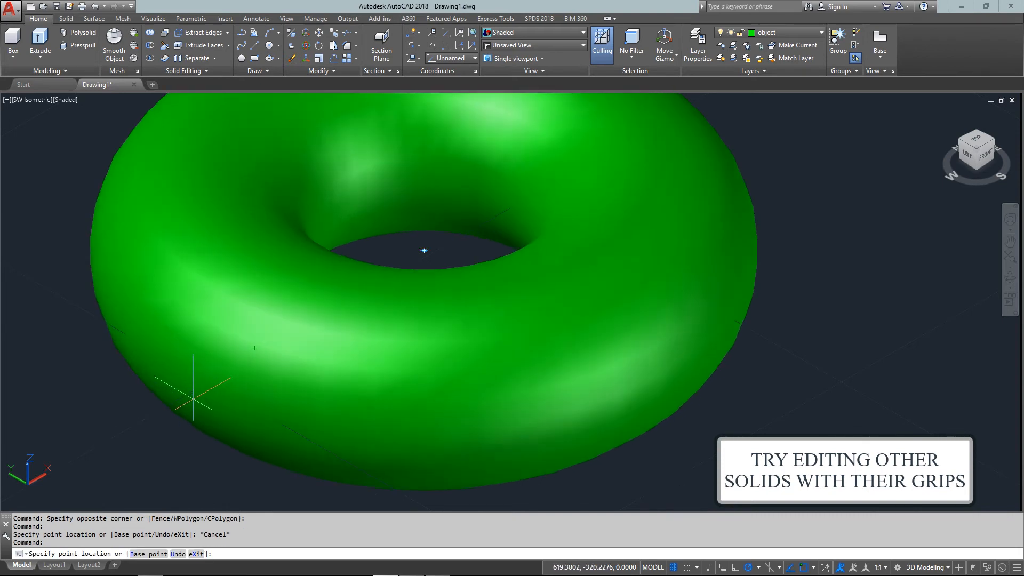
scroll(down, 3)
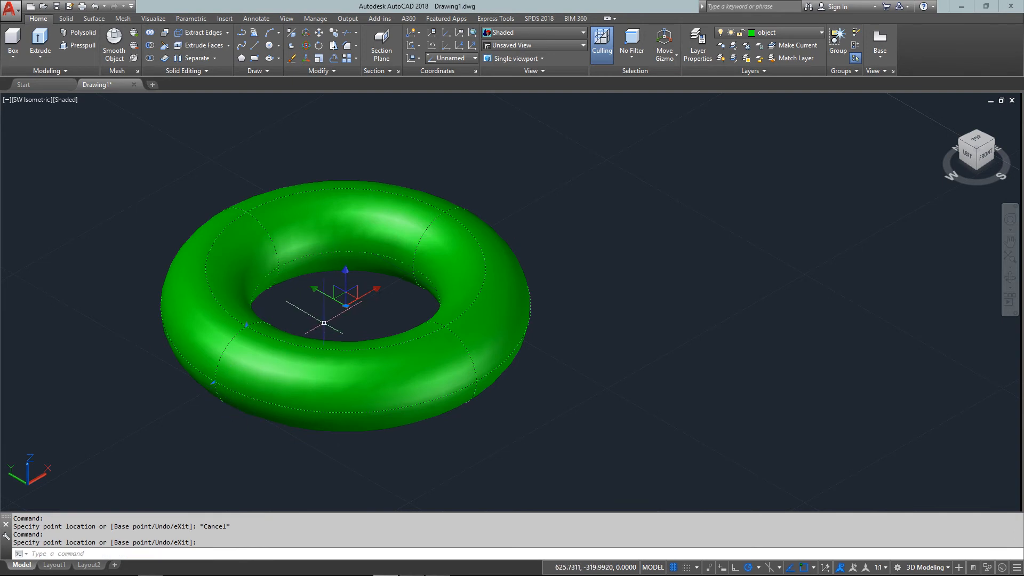
text(E)
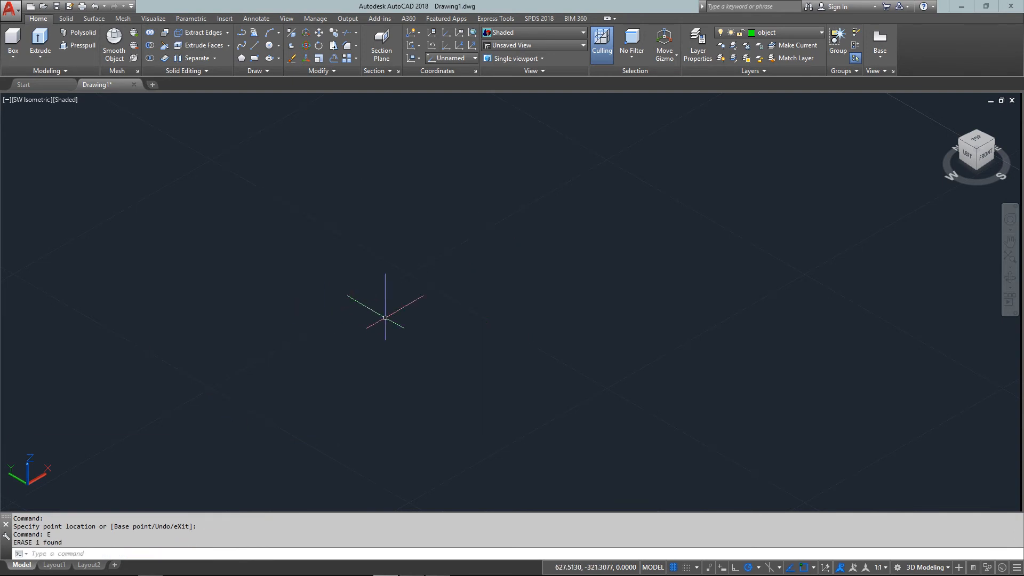
Start an 8-sided pyramid and place its base center
text(PYRAMID Specify center point of base or [Edge Sides]:)
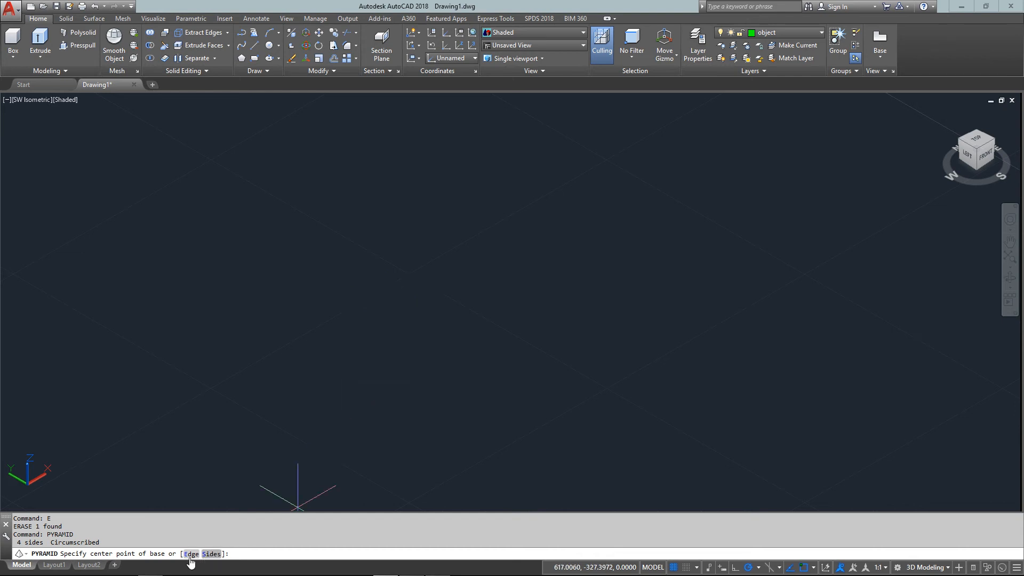
mouse_move(385, 325)
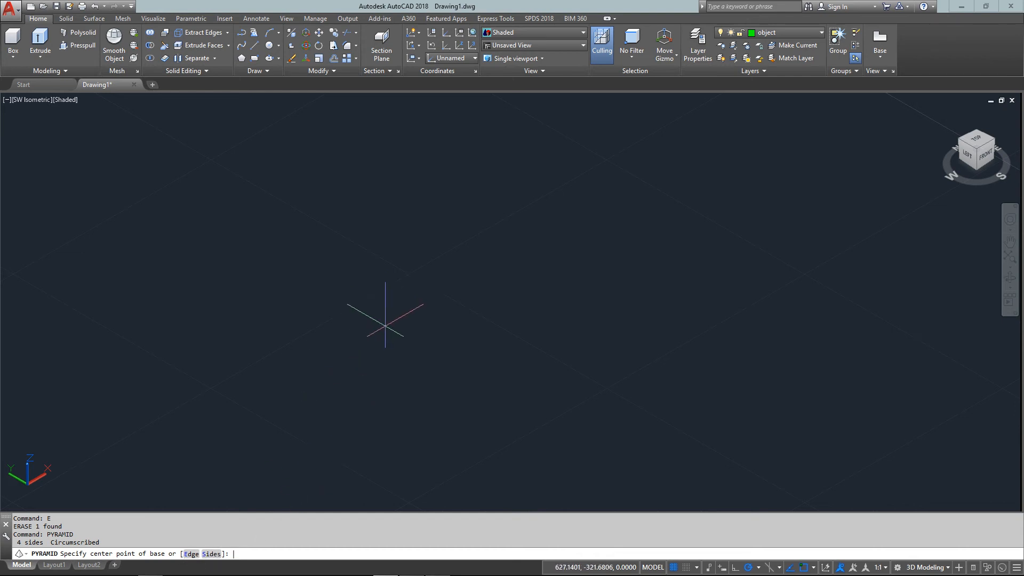
text(s)
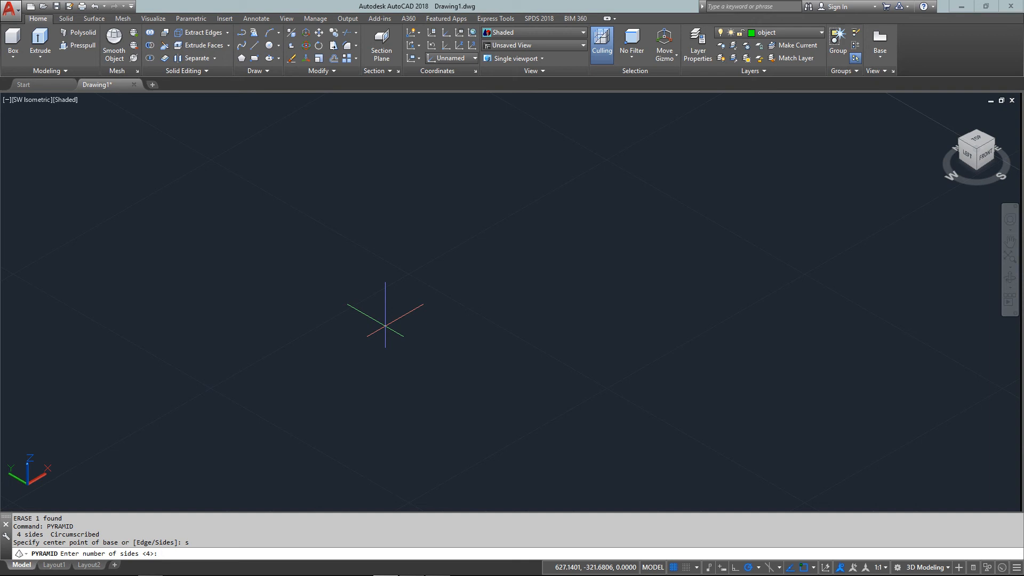
text(8)
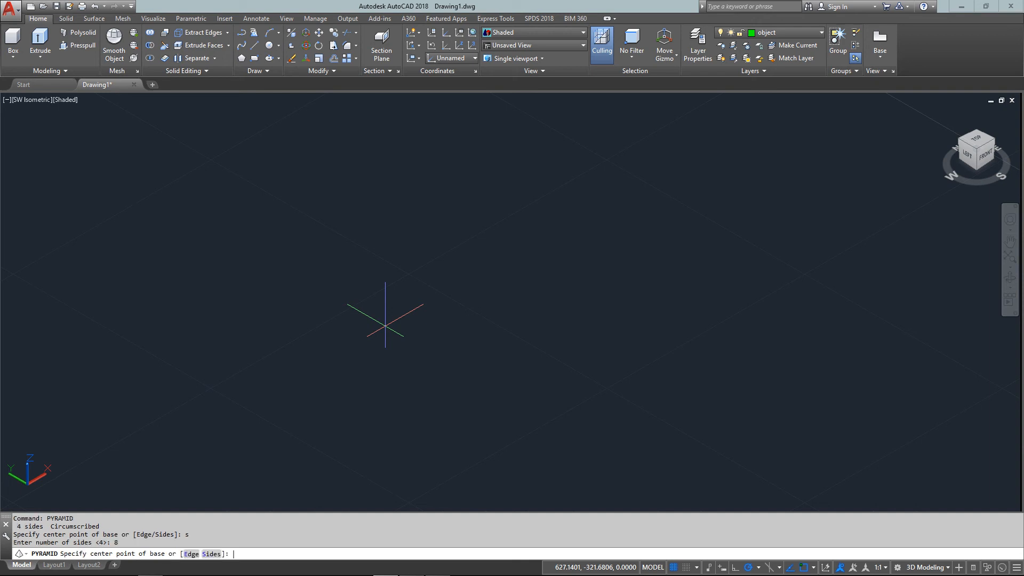
click(397, 291)
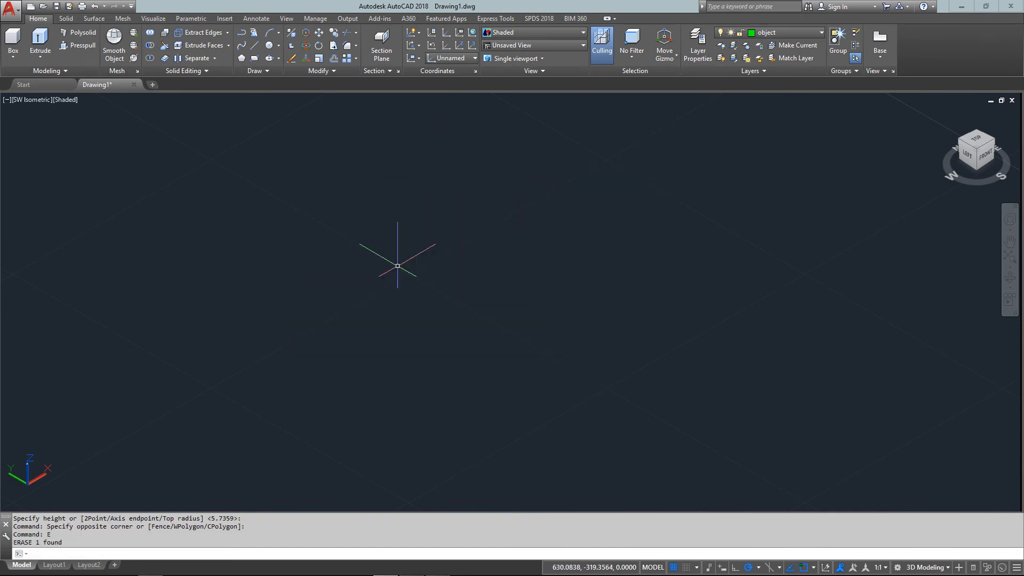
Draw a straight reference line, then start and cancel a pyramid
text(LI)
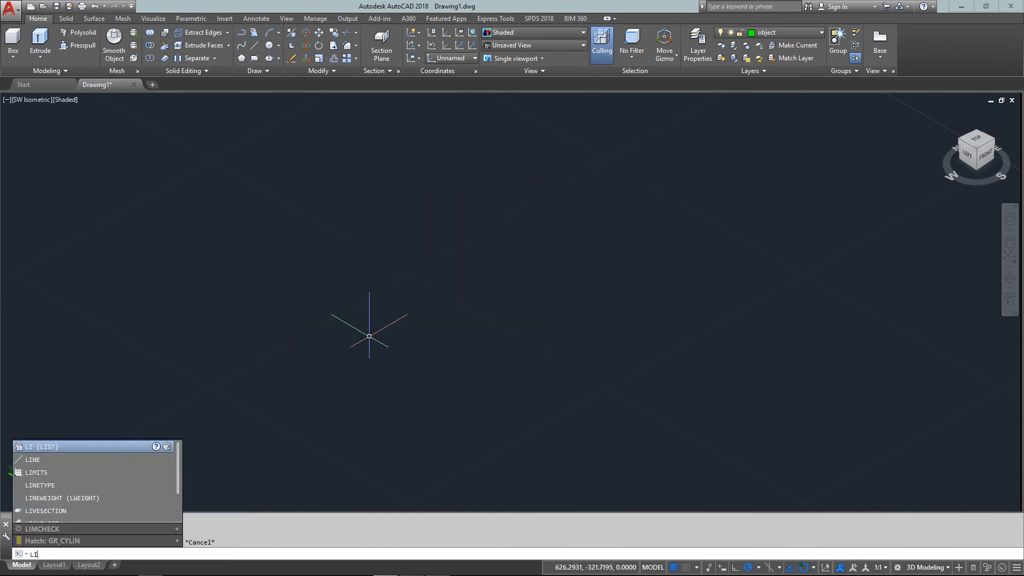
text(LINE)
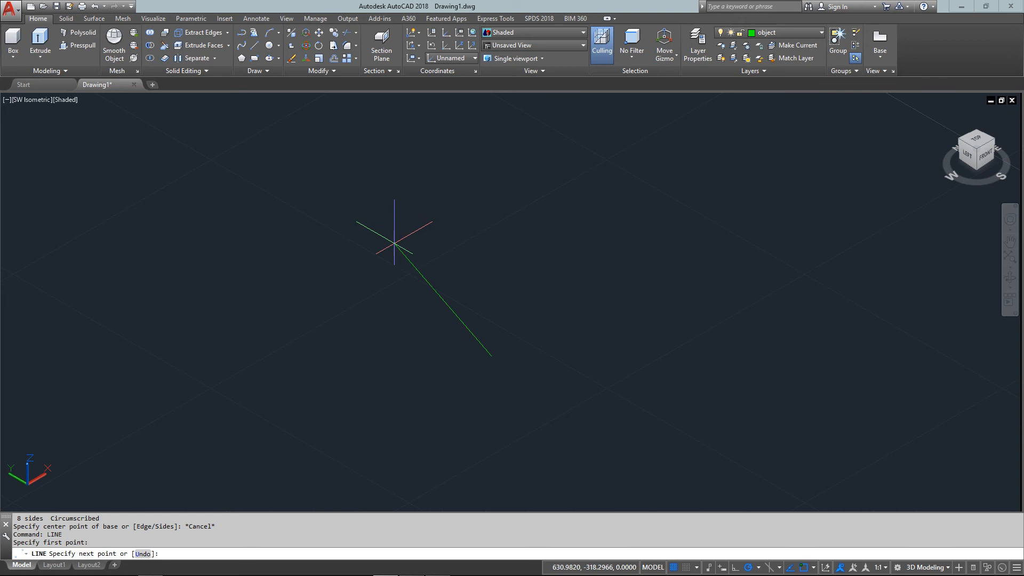
click(317, 273)
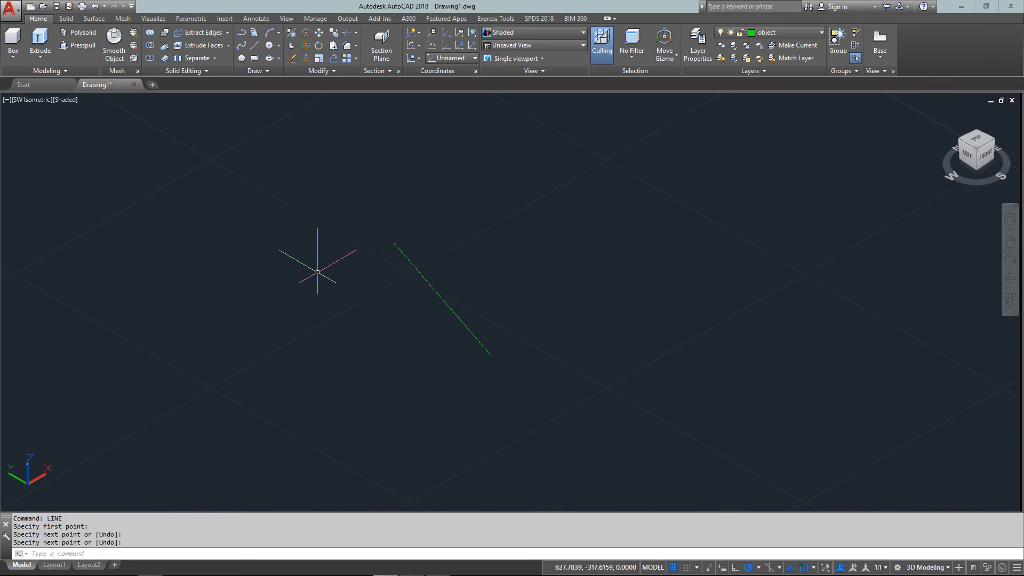
text(p)
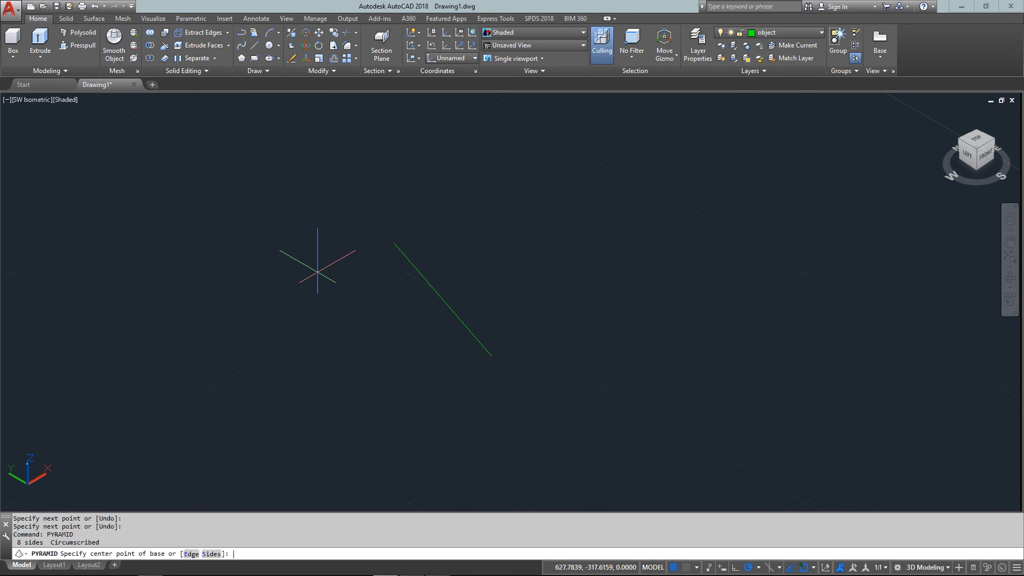
mouse_move(410, 306)
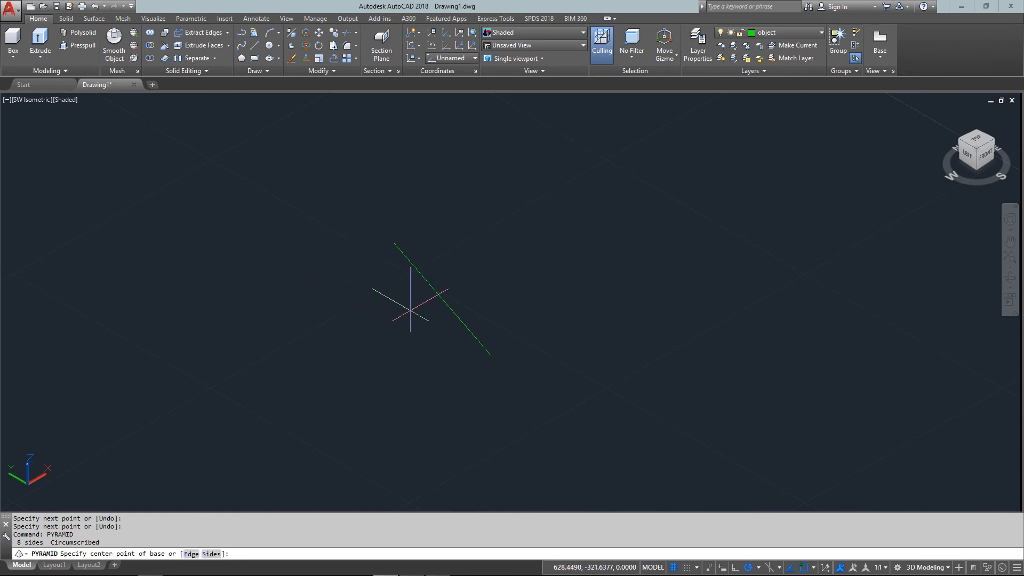
text(e)
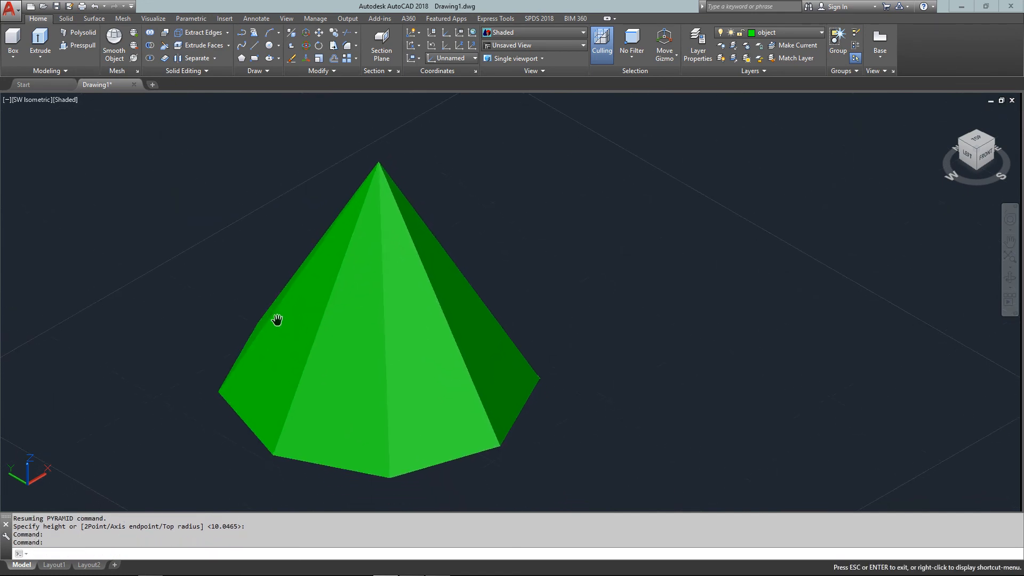
mouse_move(533, 357)
text(PYRA)
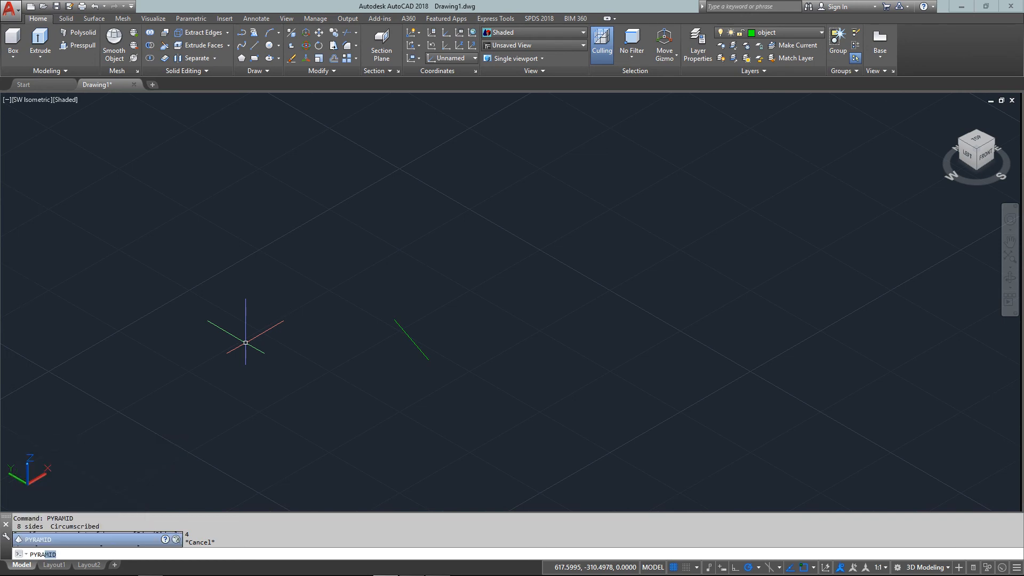
Set pyramid sides to 4 and start its base edge at the line's end
text(s)
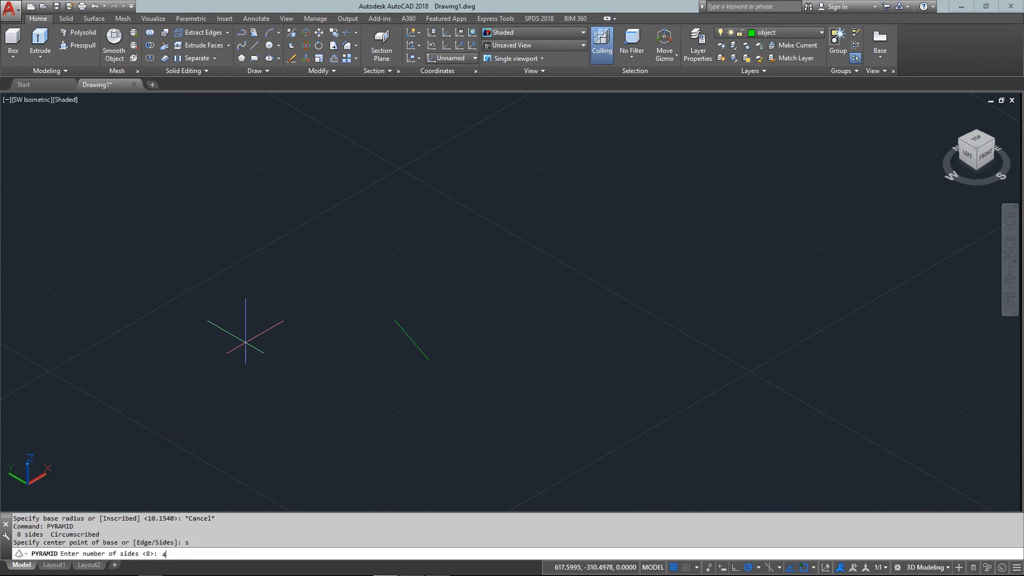
text(ed)
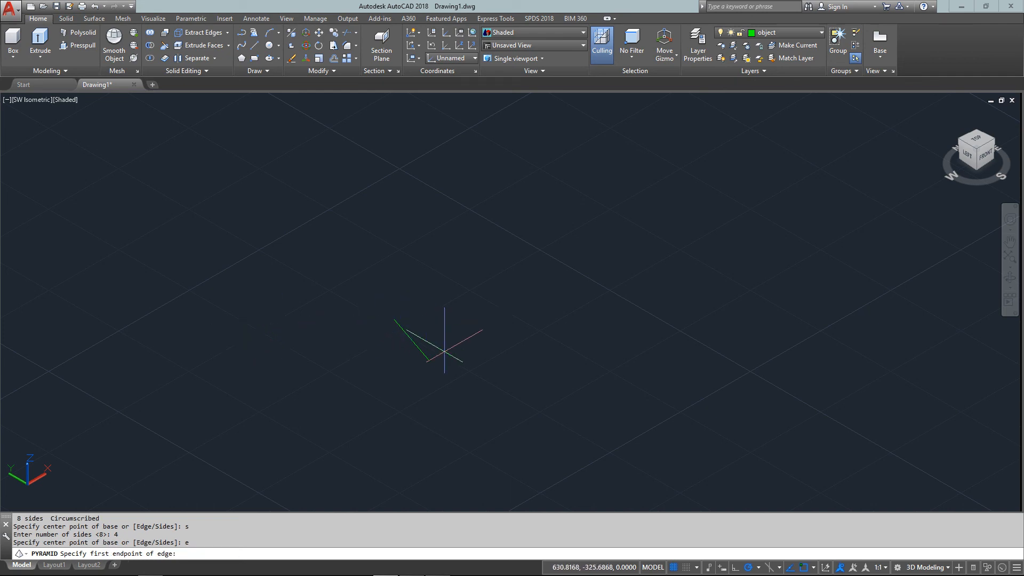
click(395, 315)
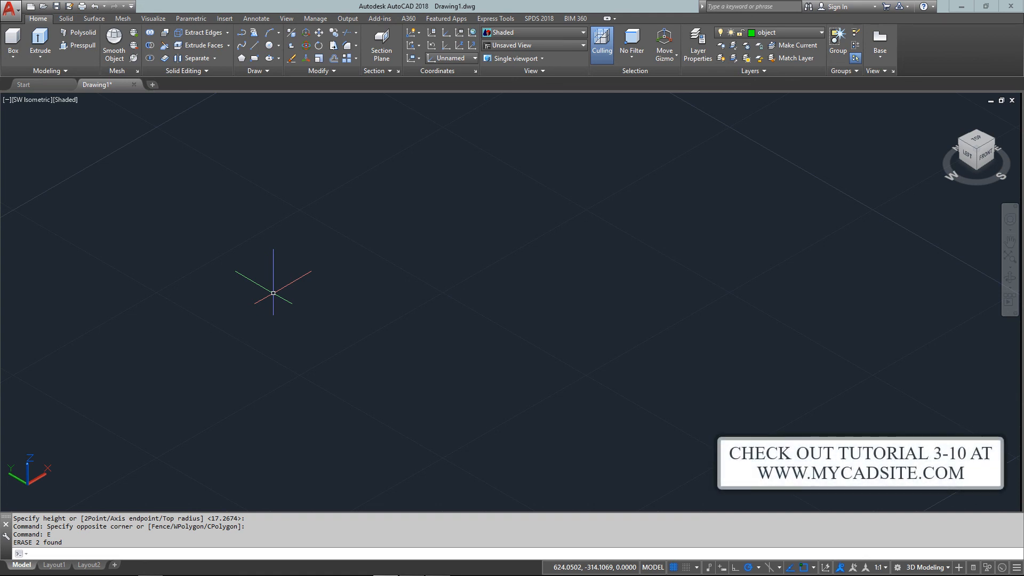
mouse_move(474, 343)
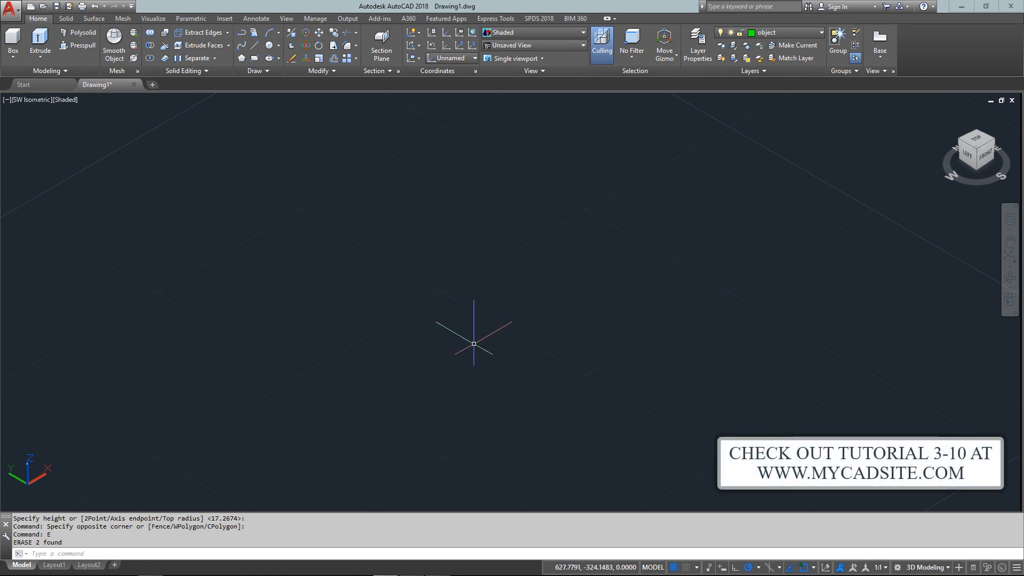